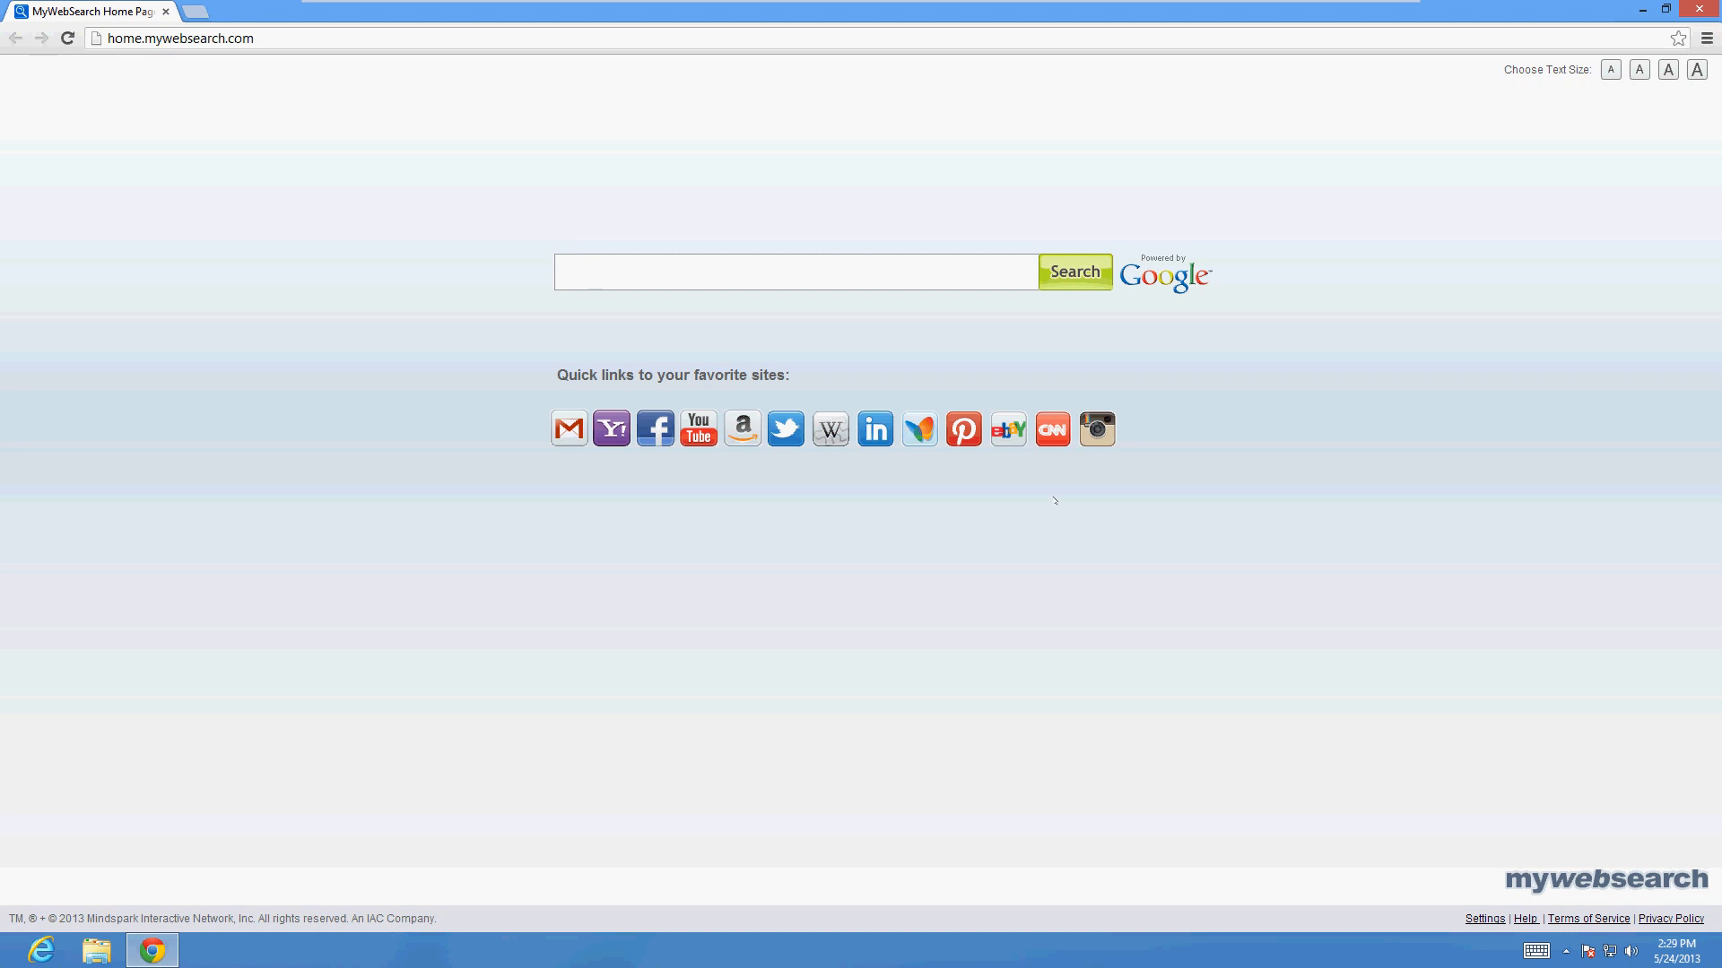
pyautogui.moveTo(640, 172)
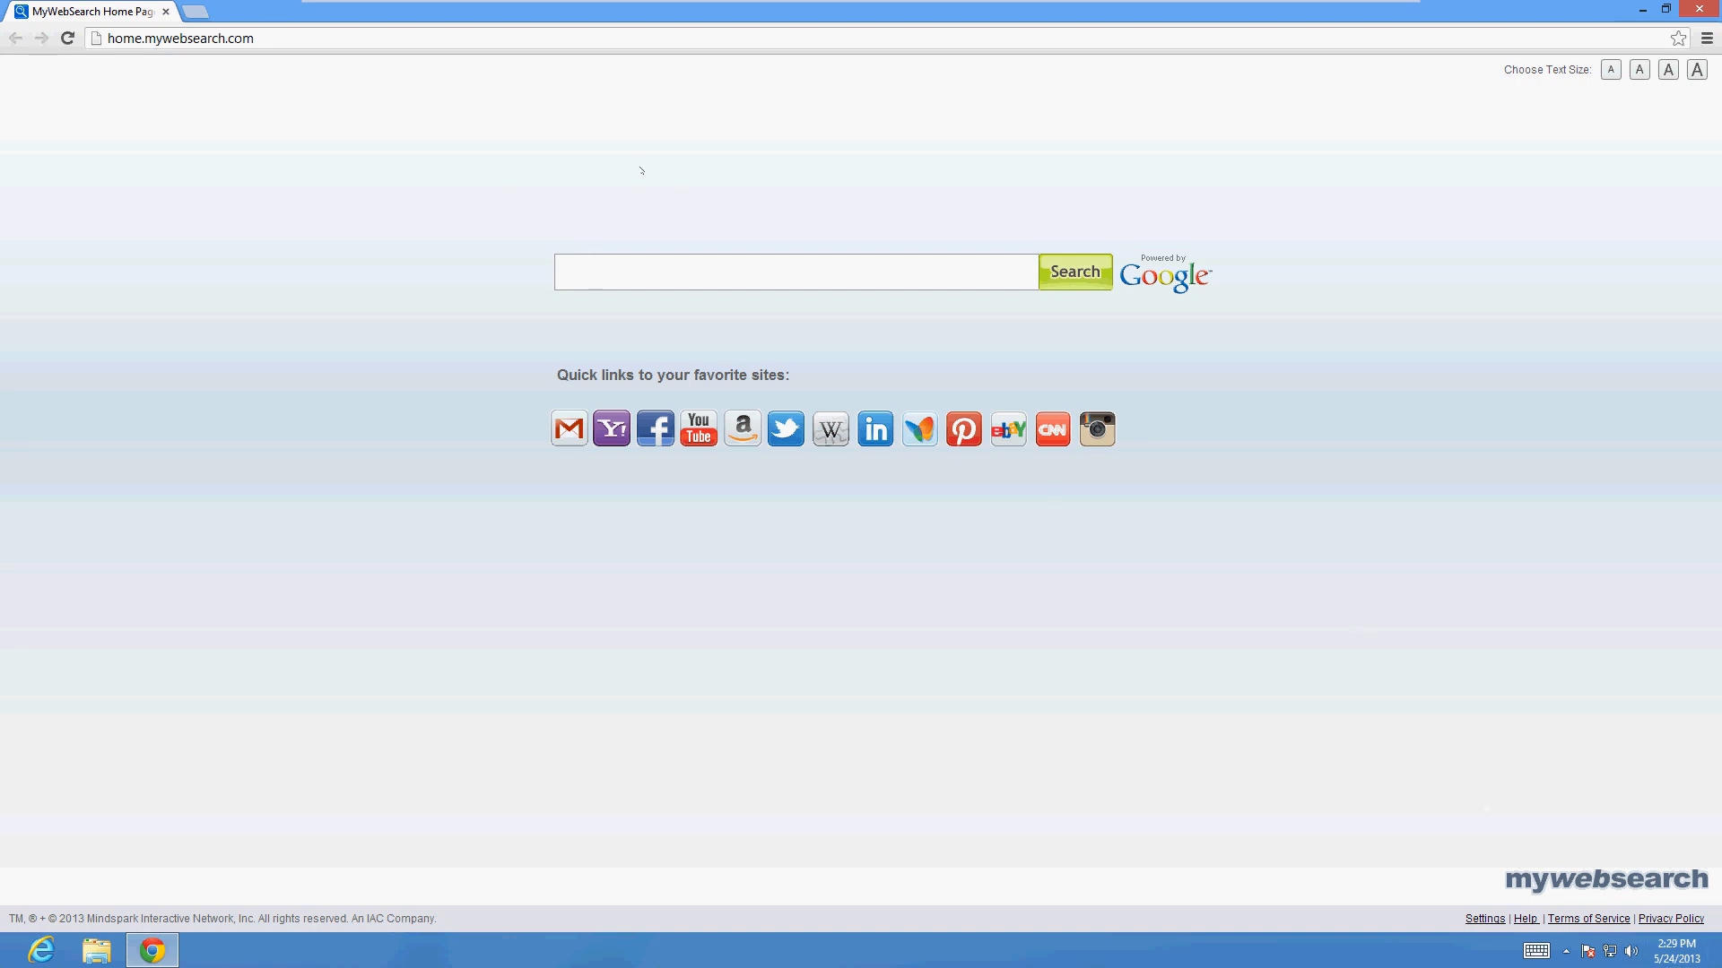
# Open Chrome's Settings page from the Chrome menu.
pyautogui.click(797, 271)
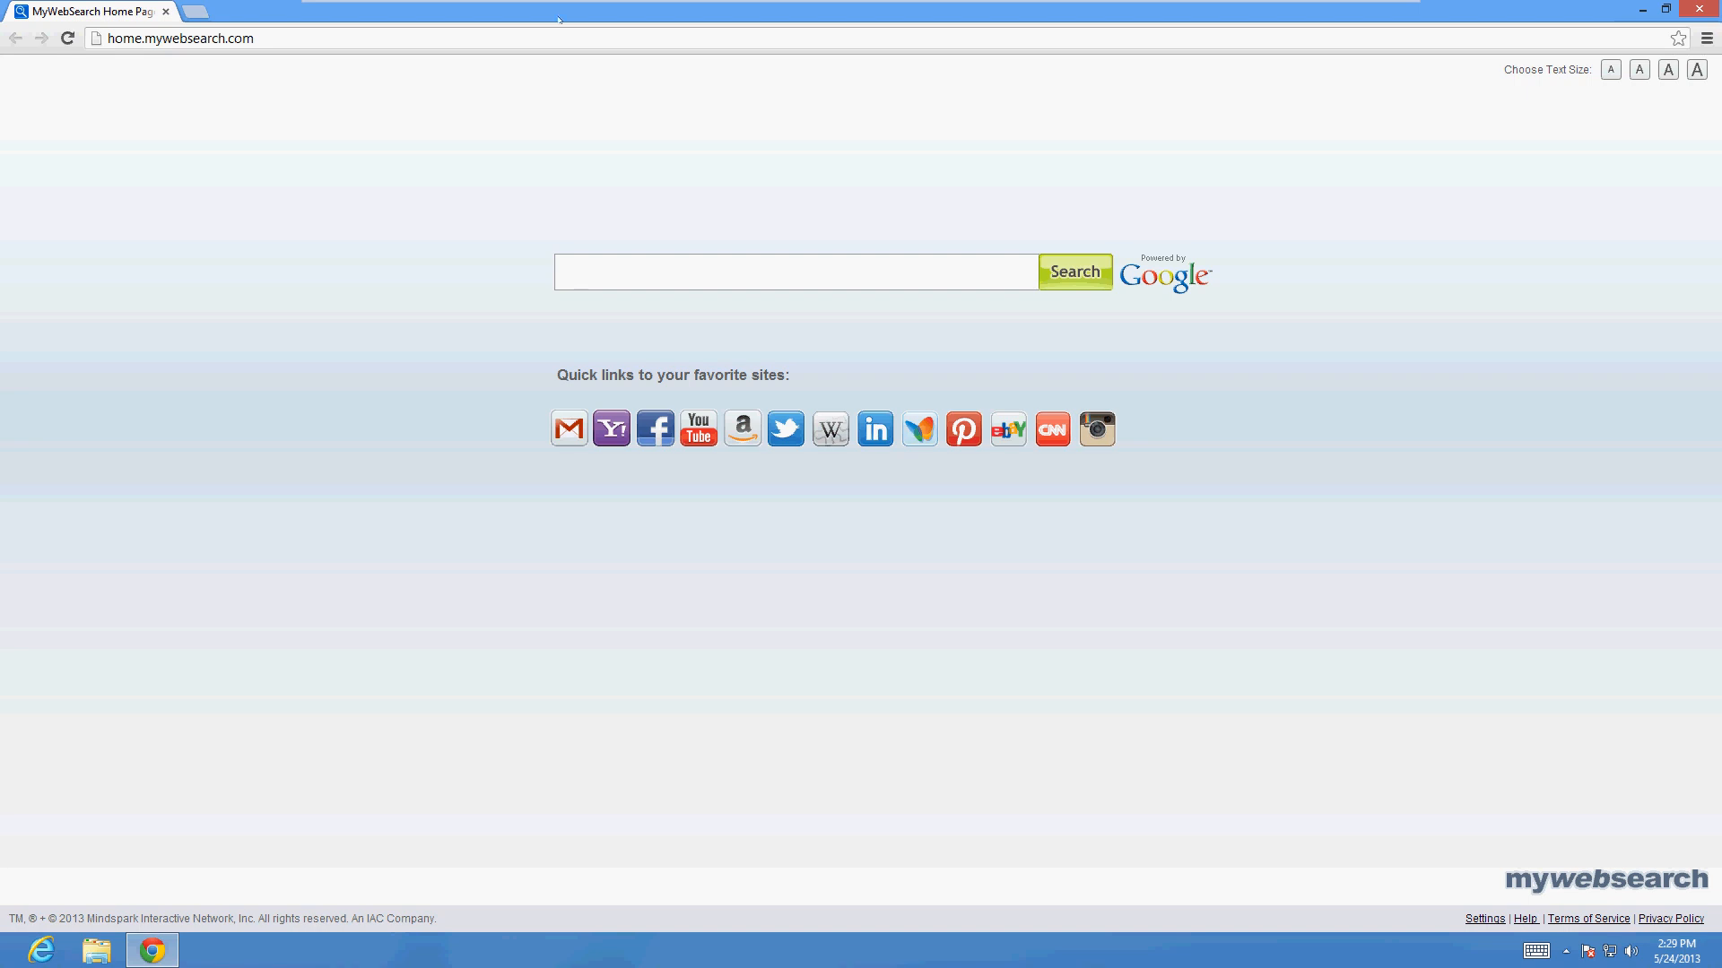
pyautogui.moveTo(899, 466)
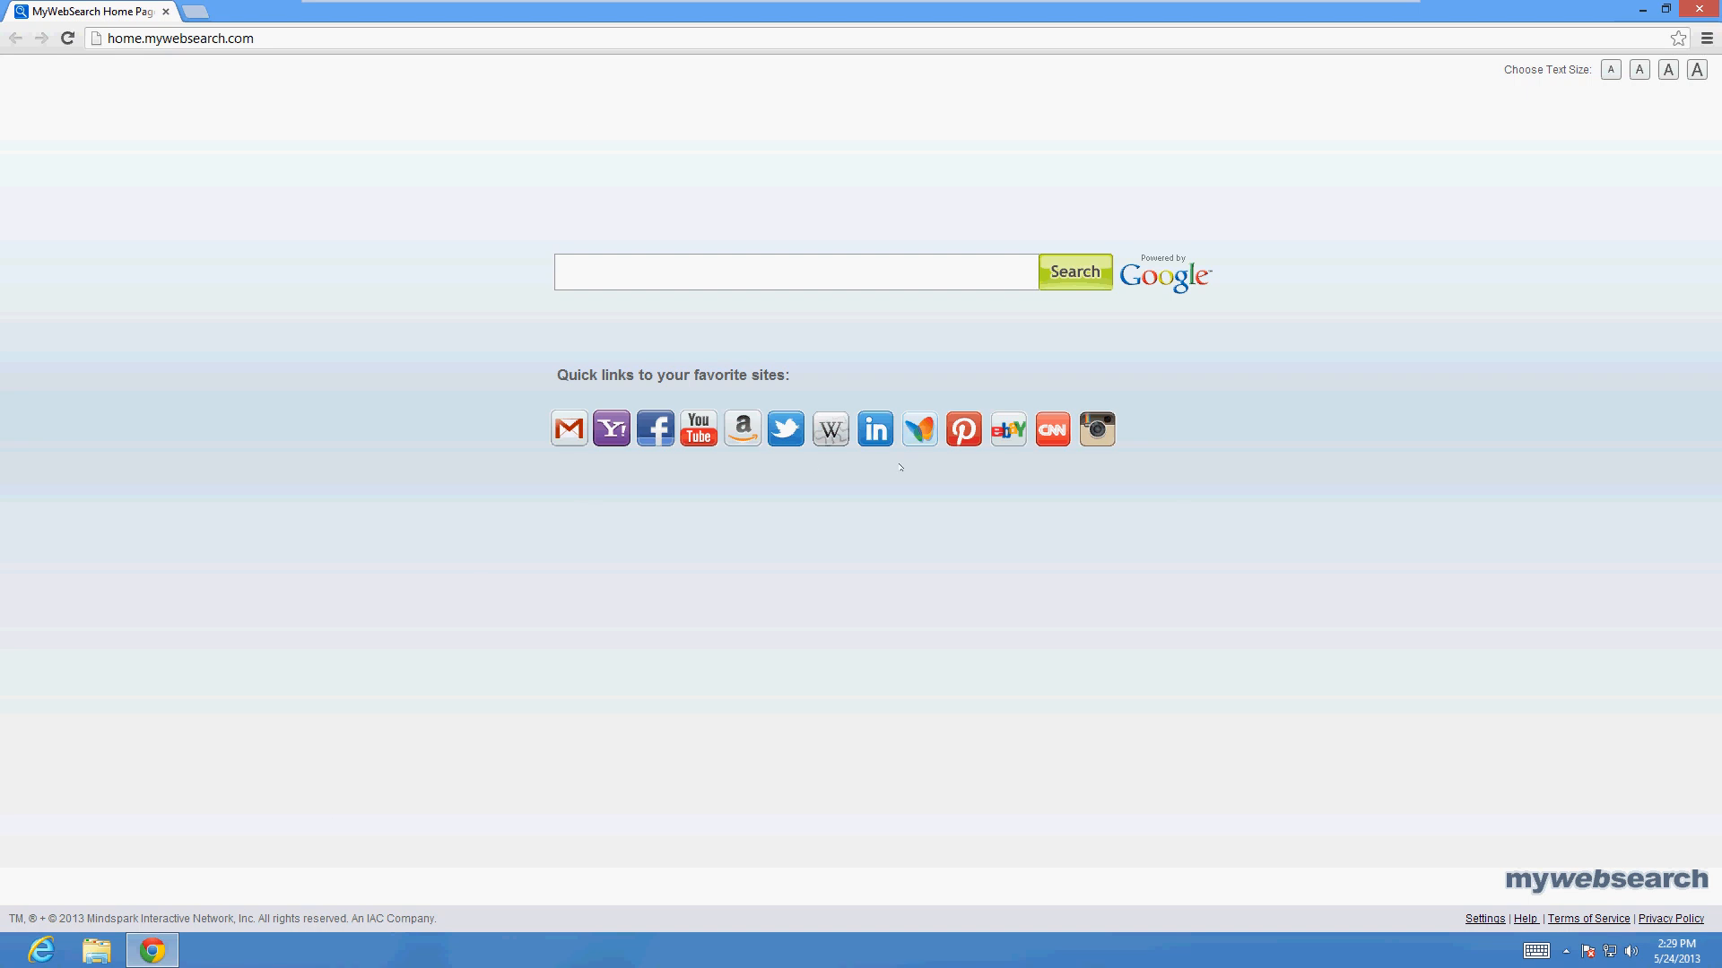
pyautogui.moveTo(1262, 469)
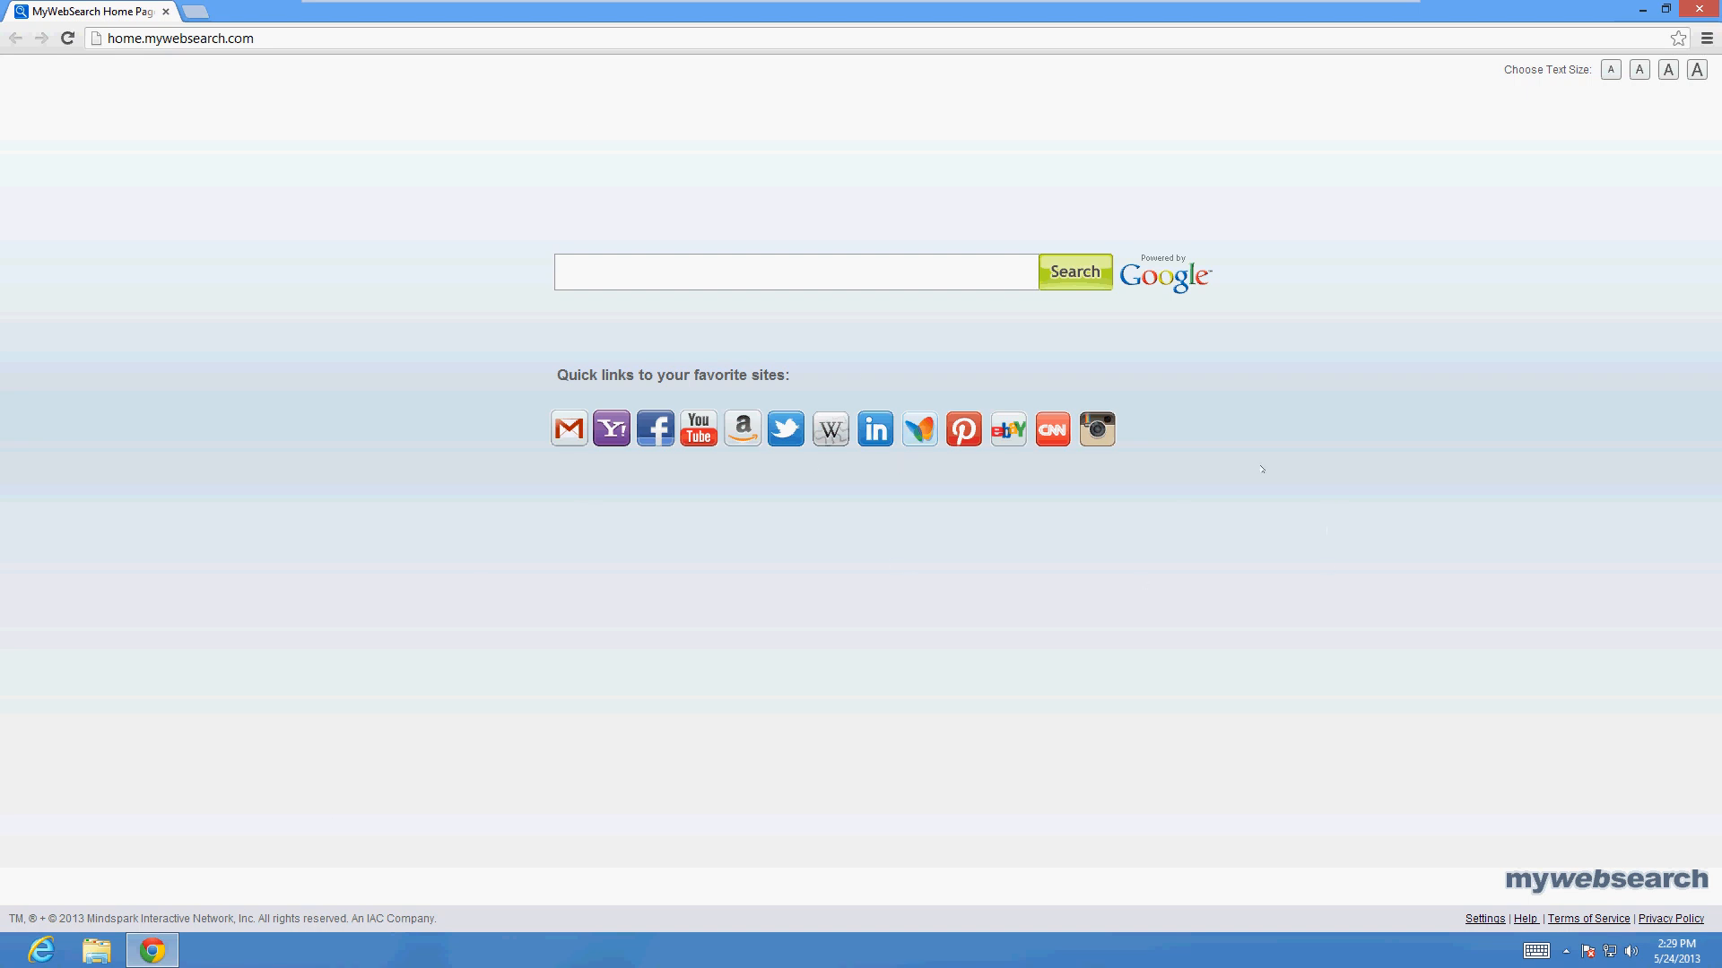
pyautogui.moveTo(843, 348)
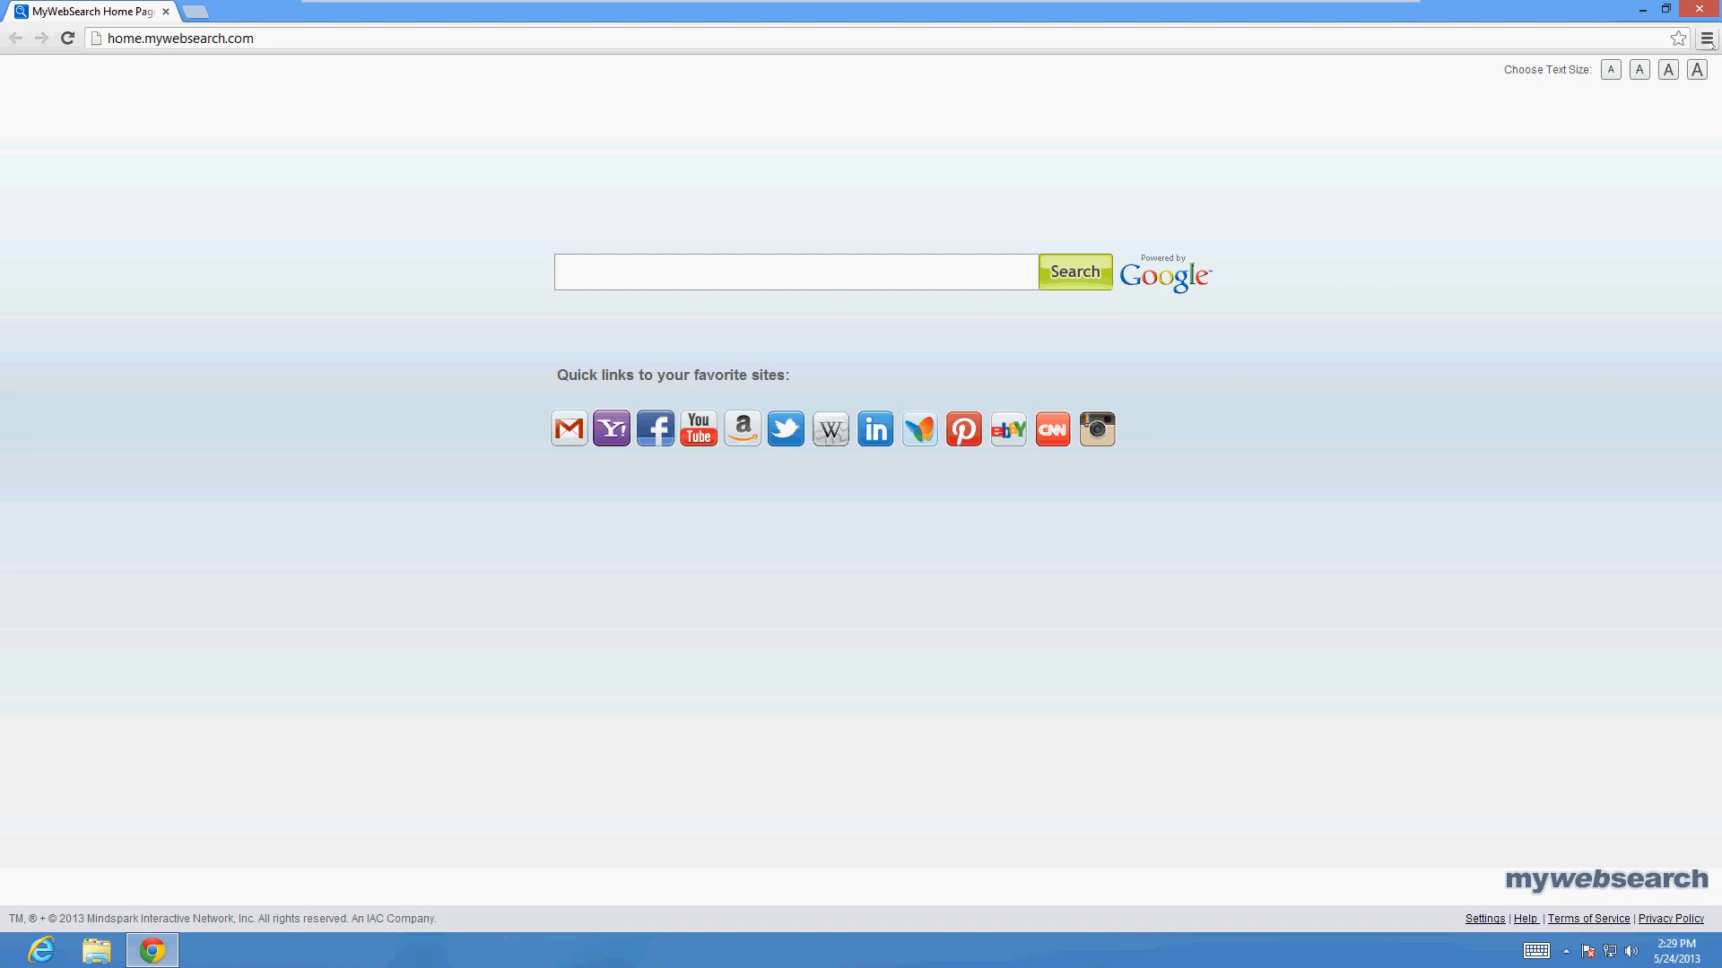
pyautogui.click(1706, 38)
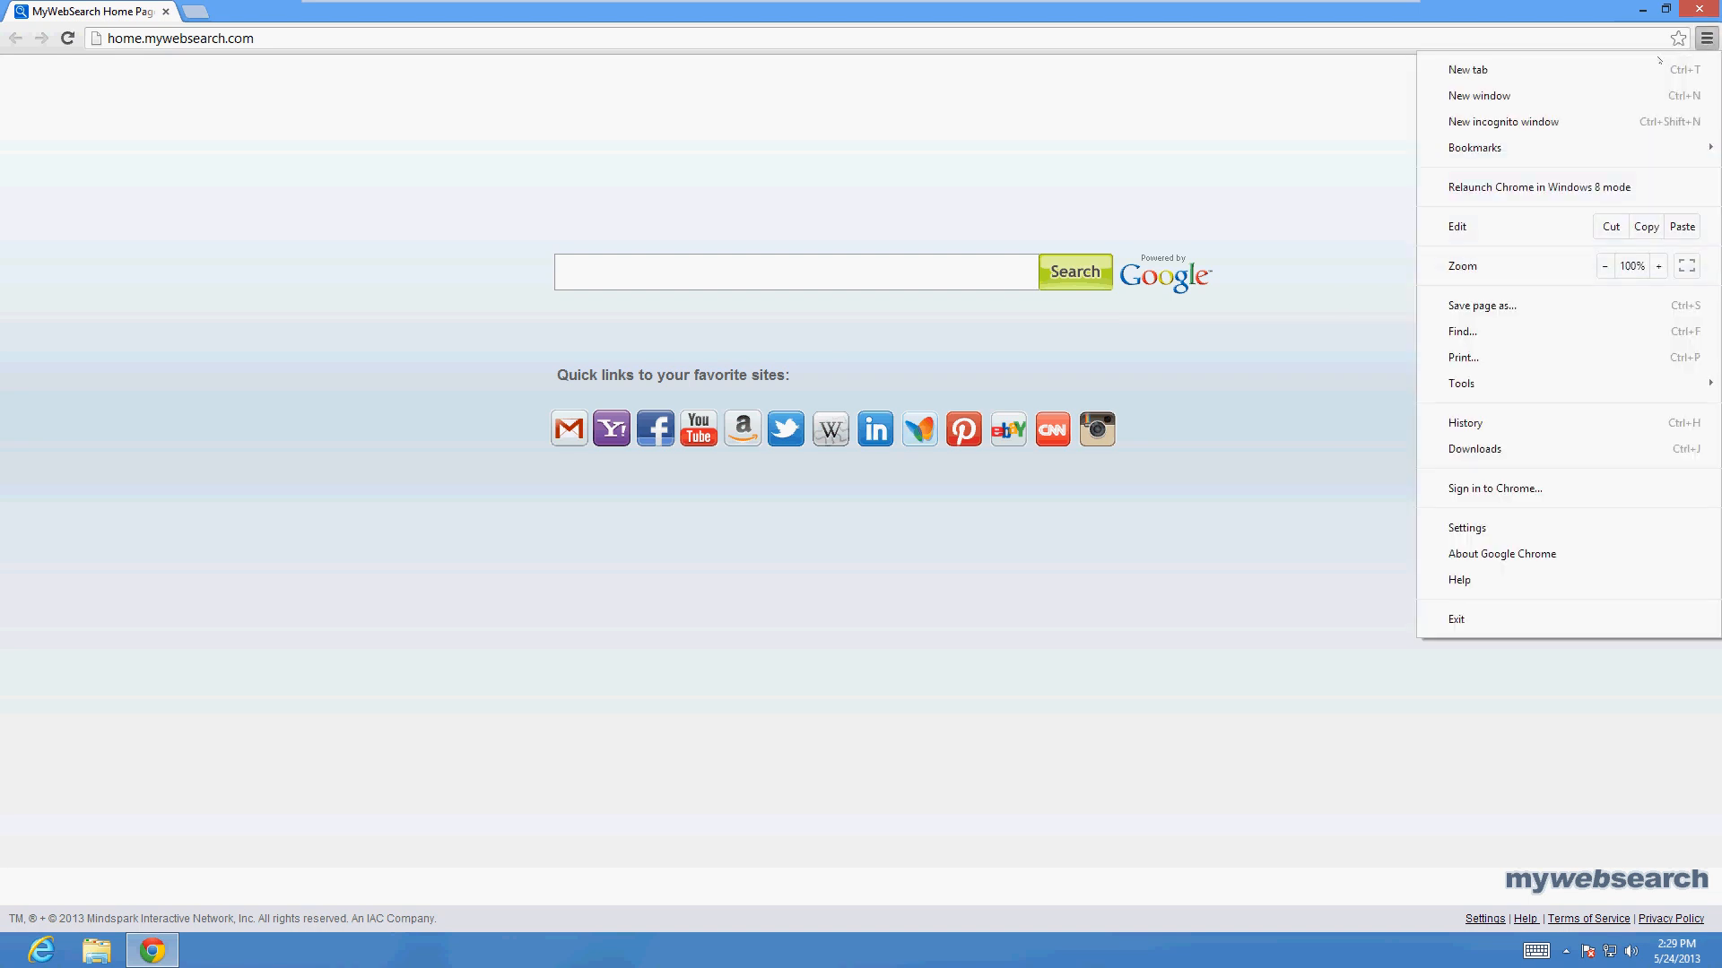
pyautogui.click(1466, 528)
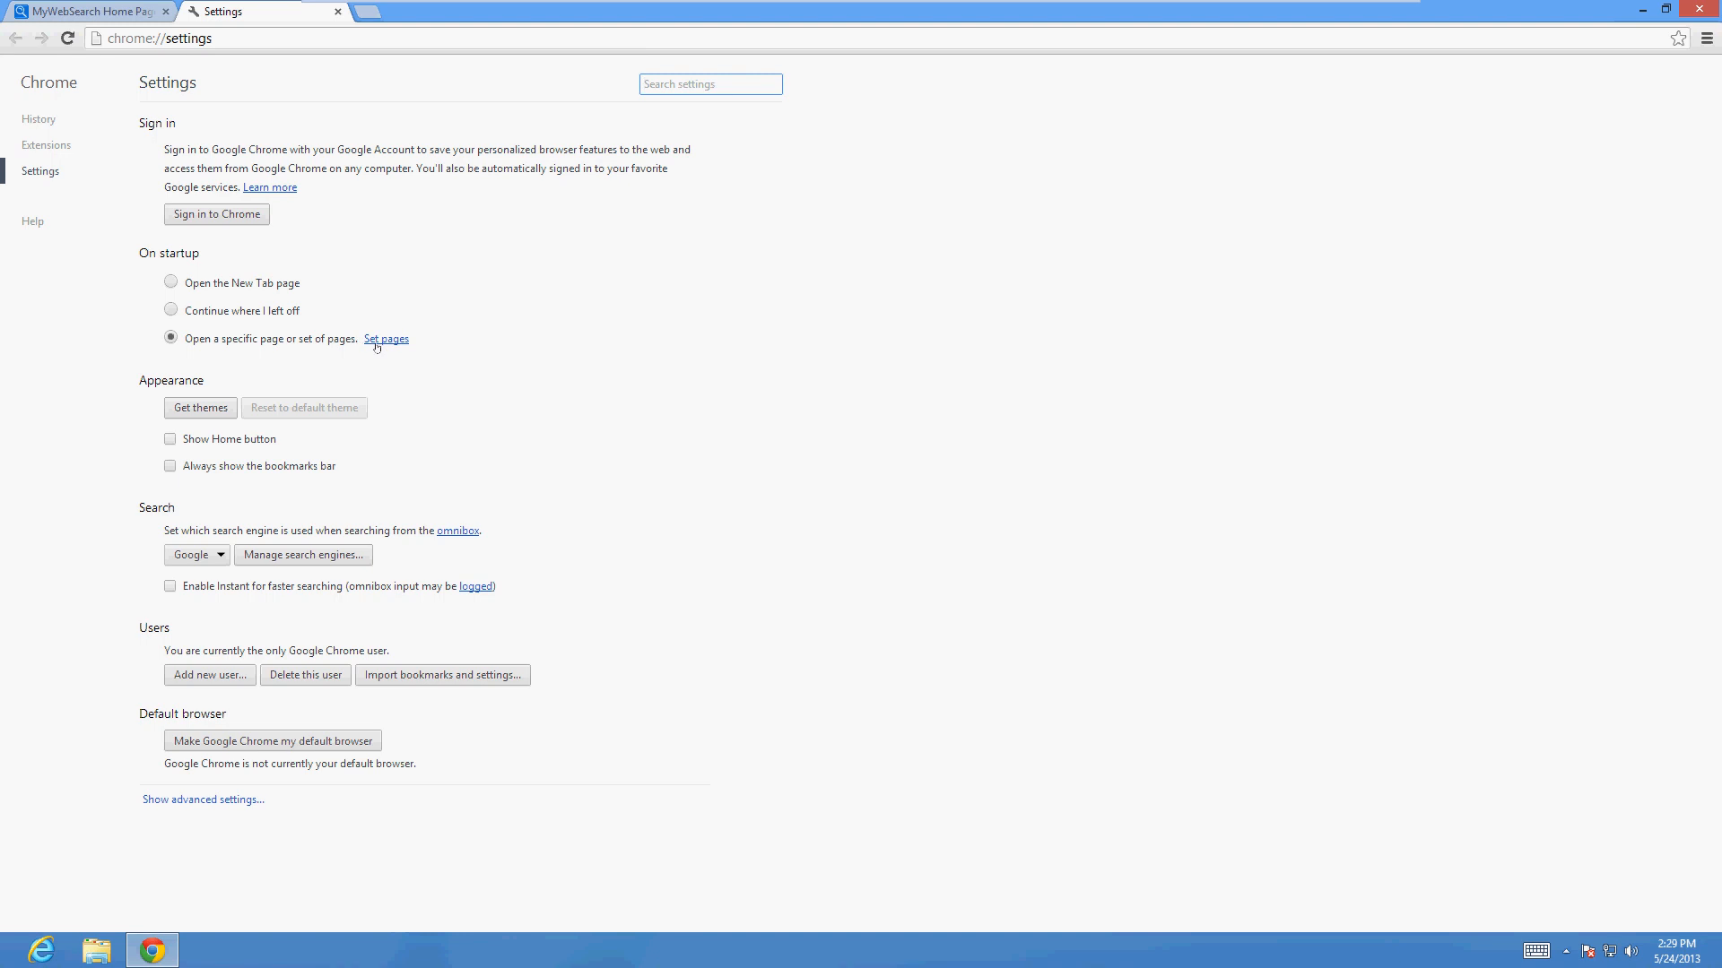
pyautogui.click(386, 339)
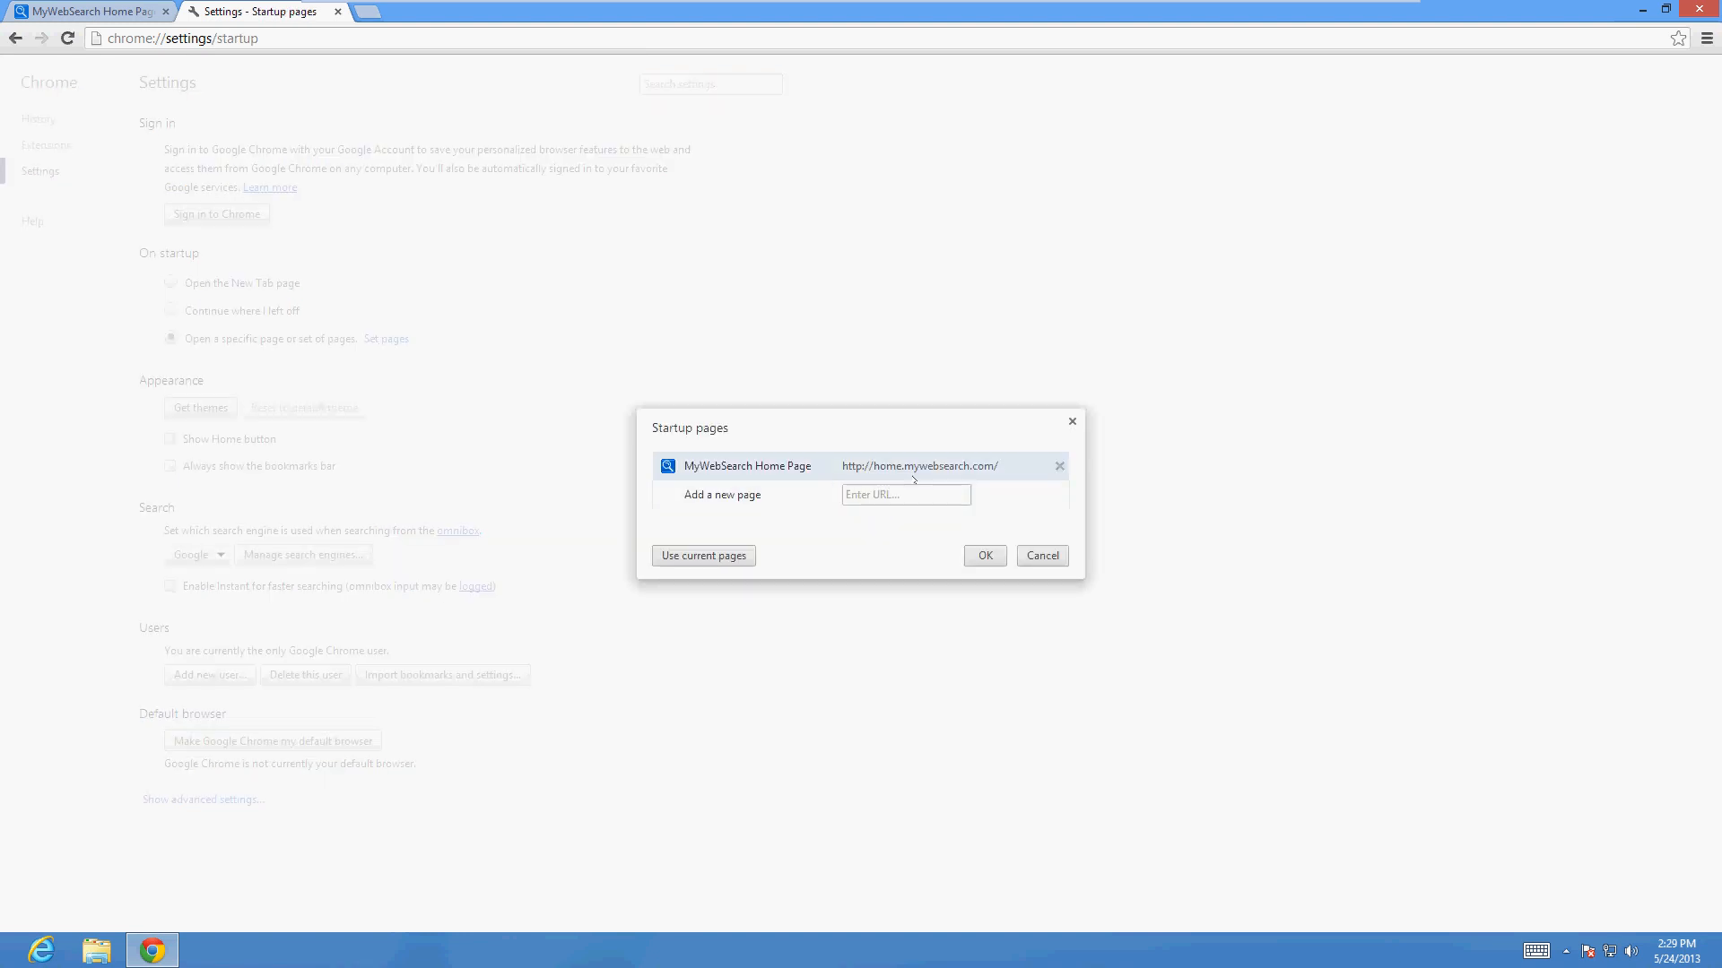
pyautogui.moveTo(1057, 466)
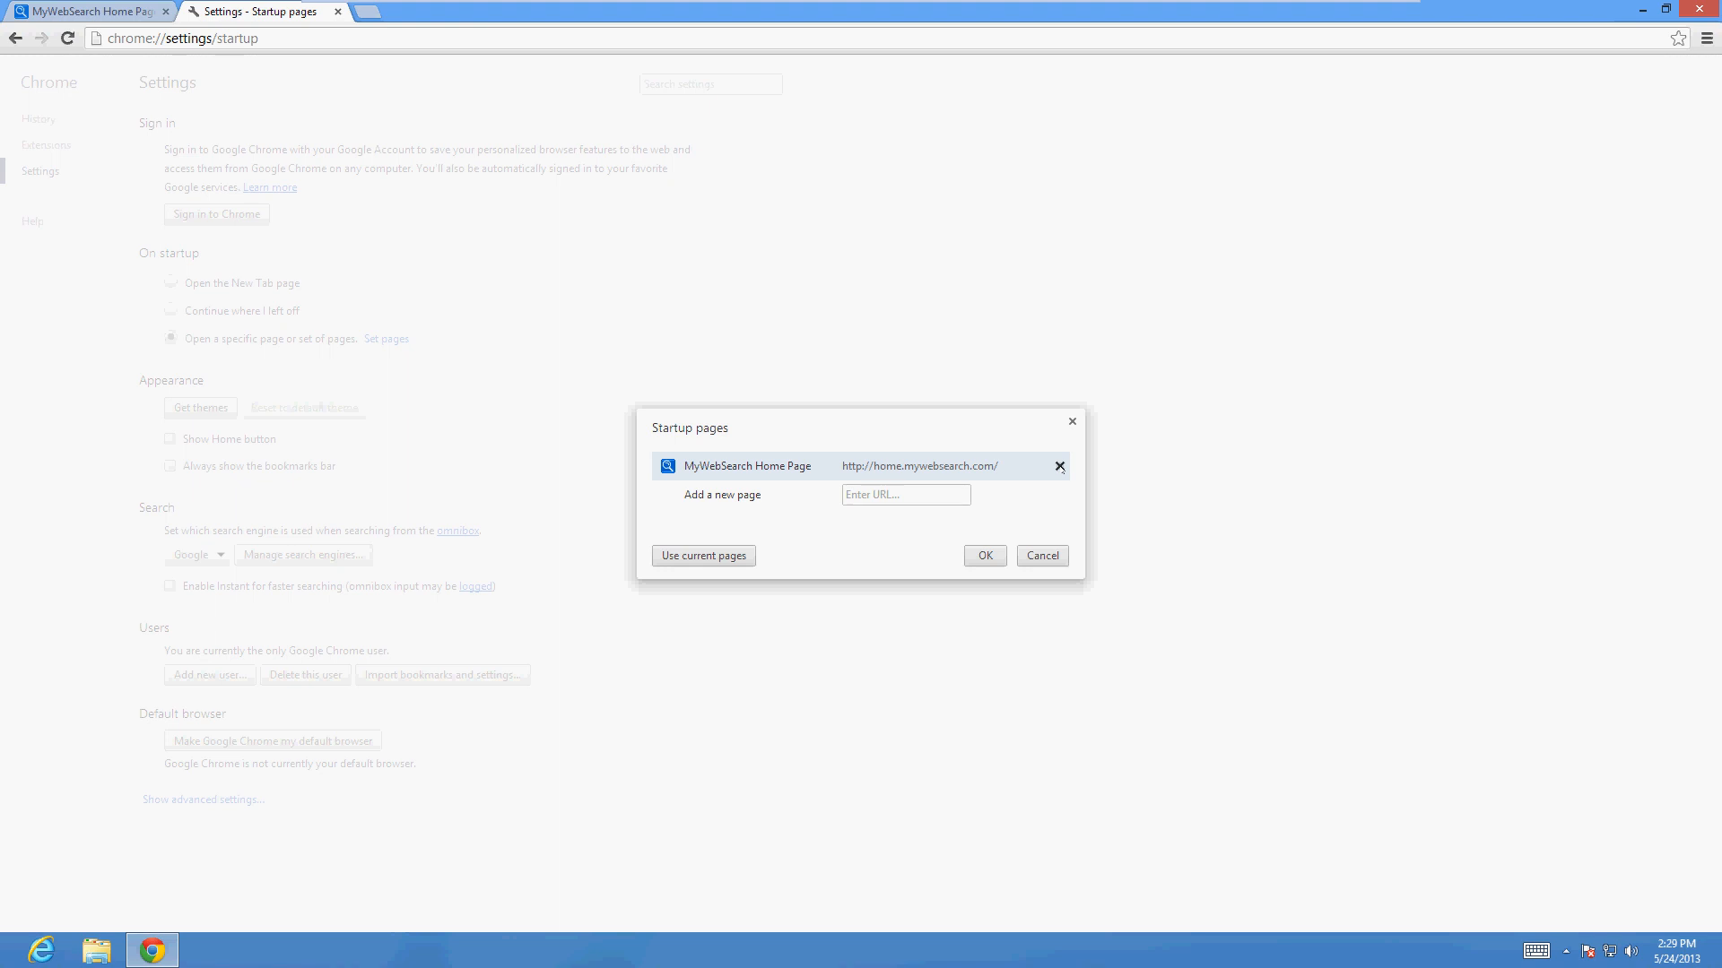
pyautogui.click(1058, 465)
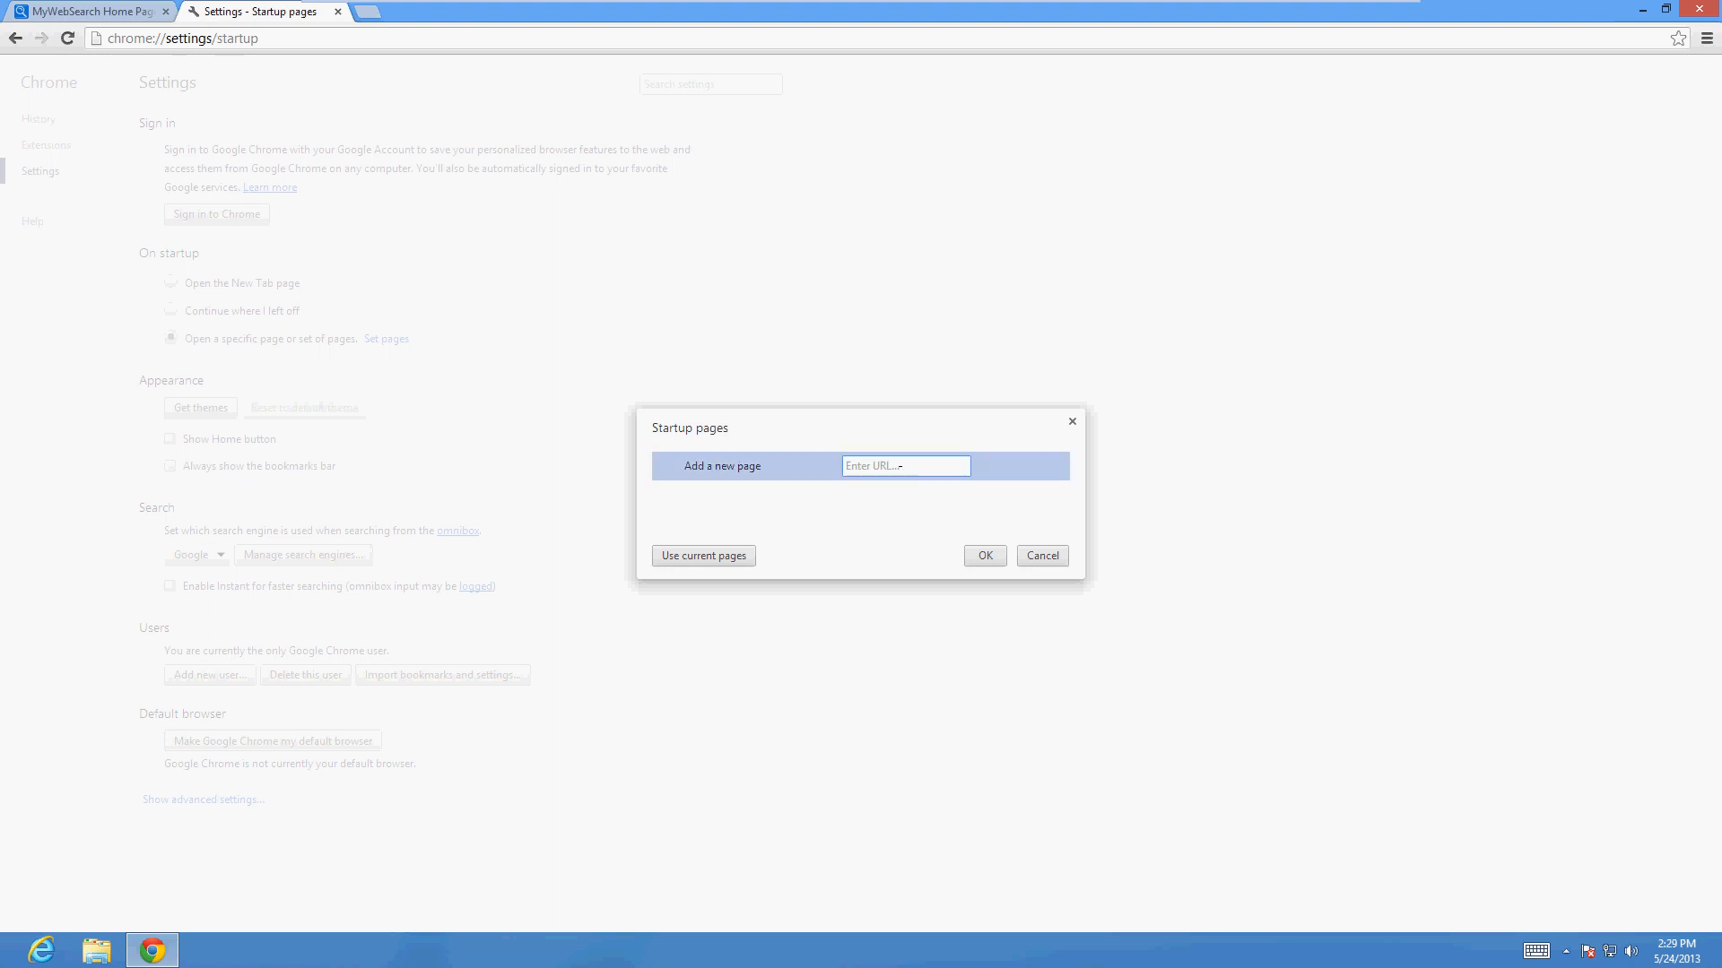
pyautogui.write('www.google.co')
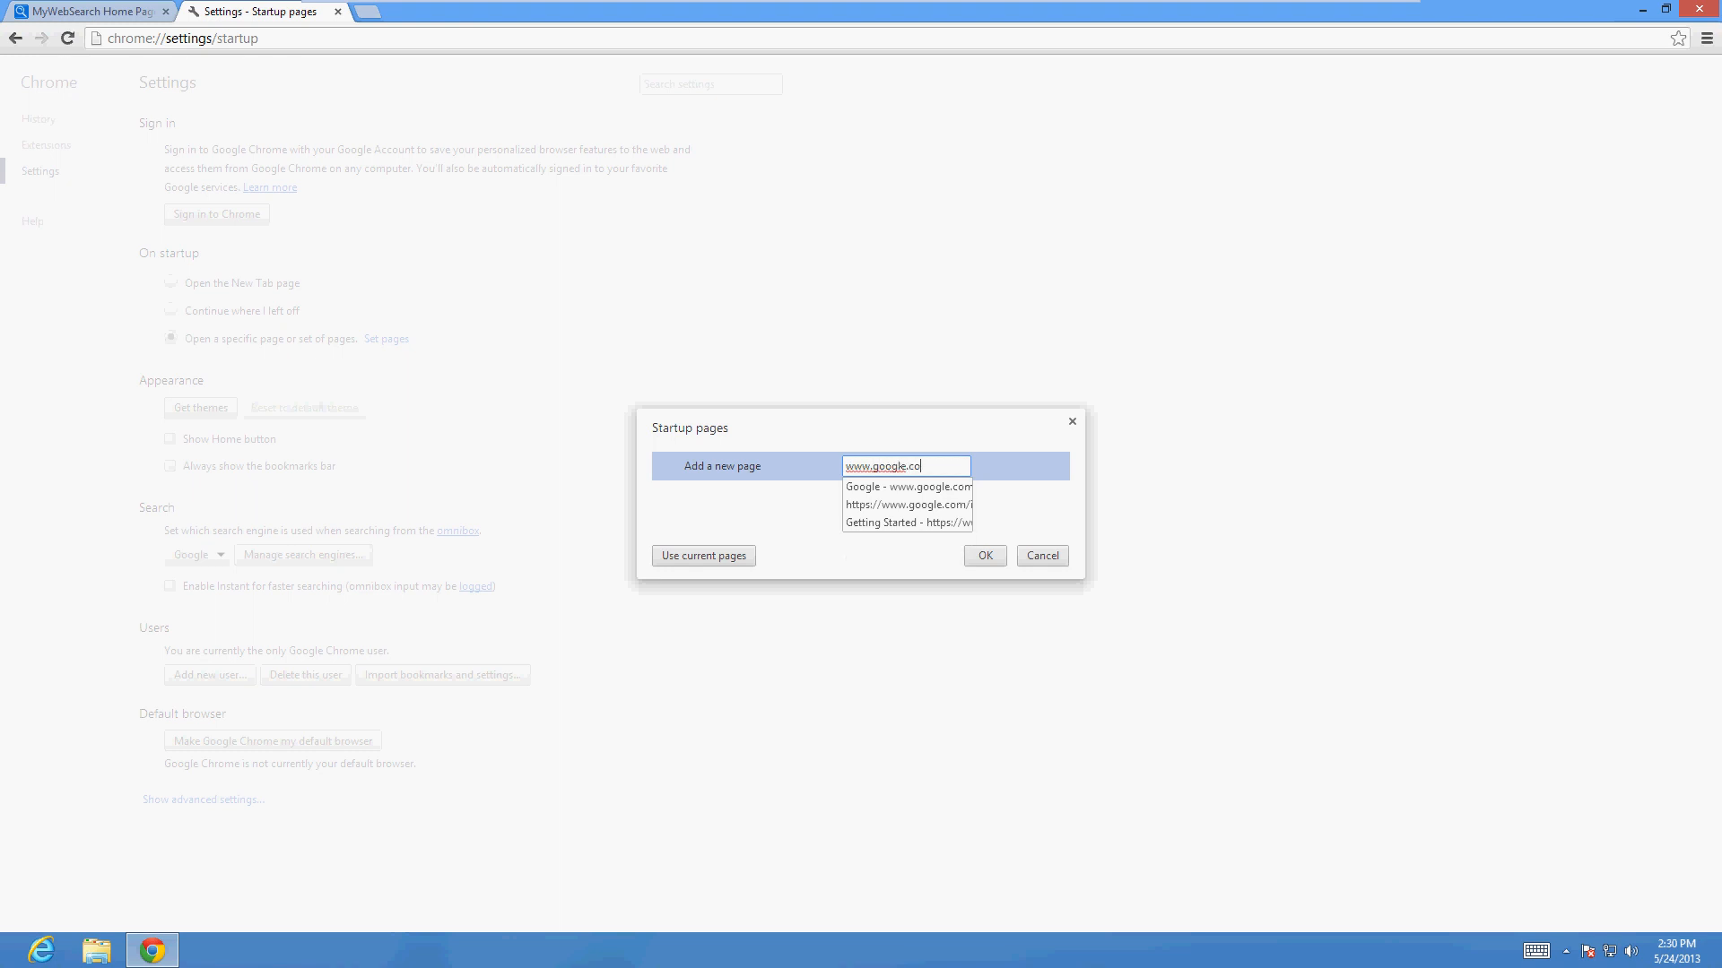
pyautogui.click(905, 486)
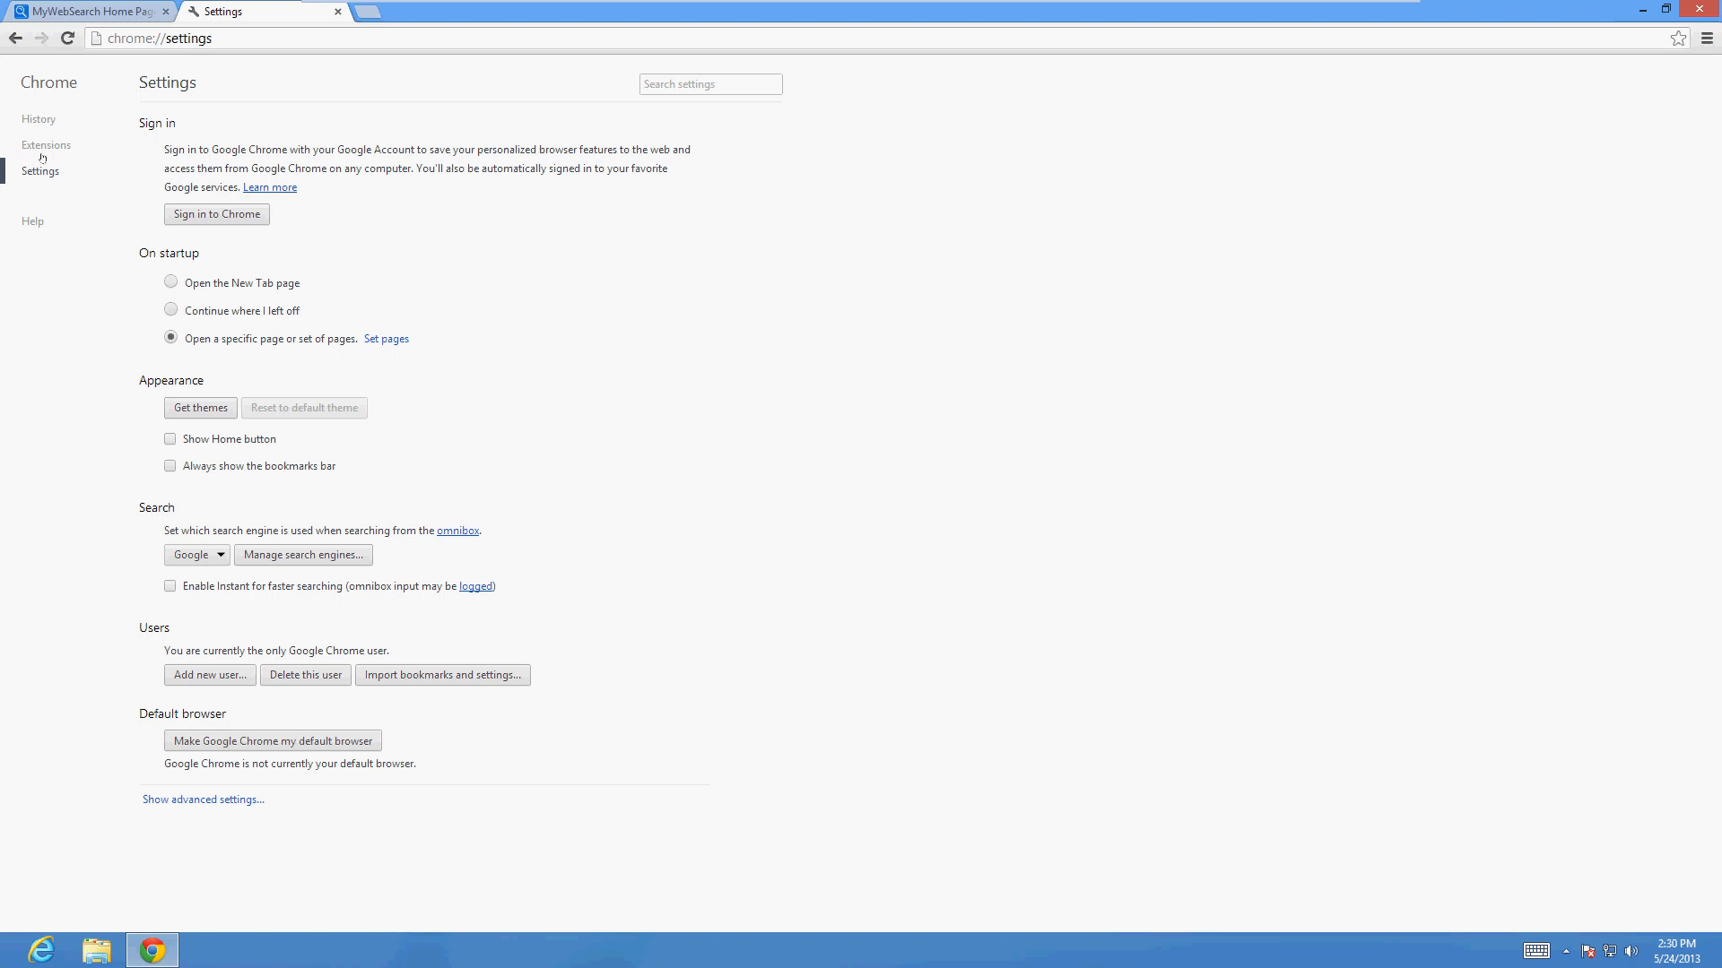
# Check the Extensions page, which lists only Docs, then close the Chrome window.
pyautogui.click(46, 144)
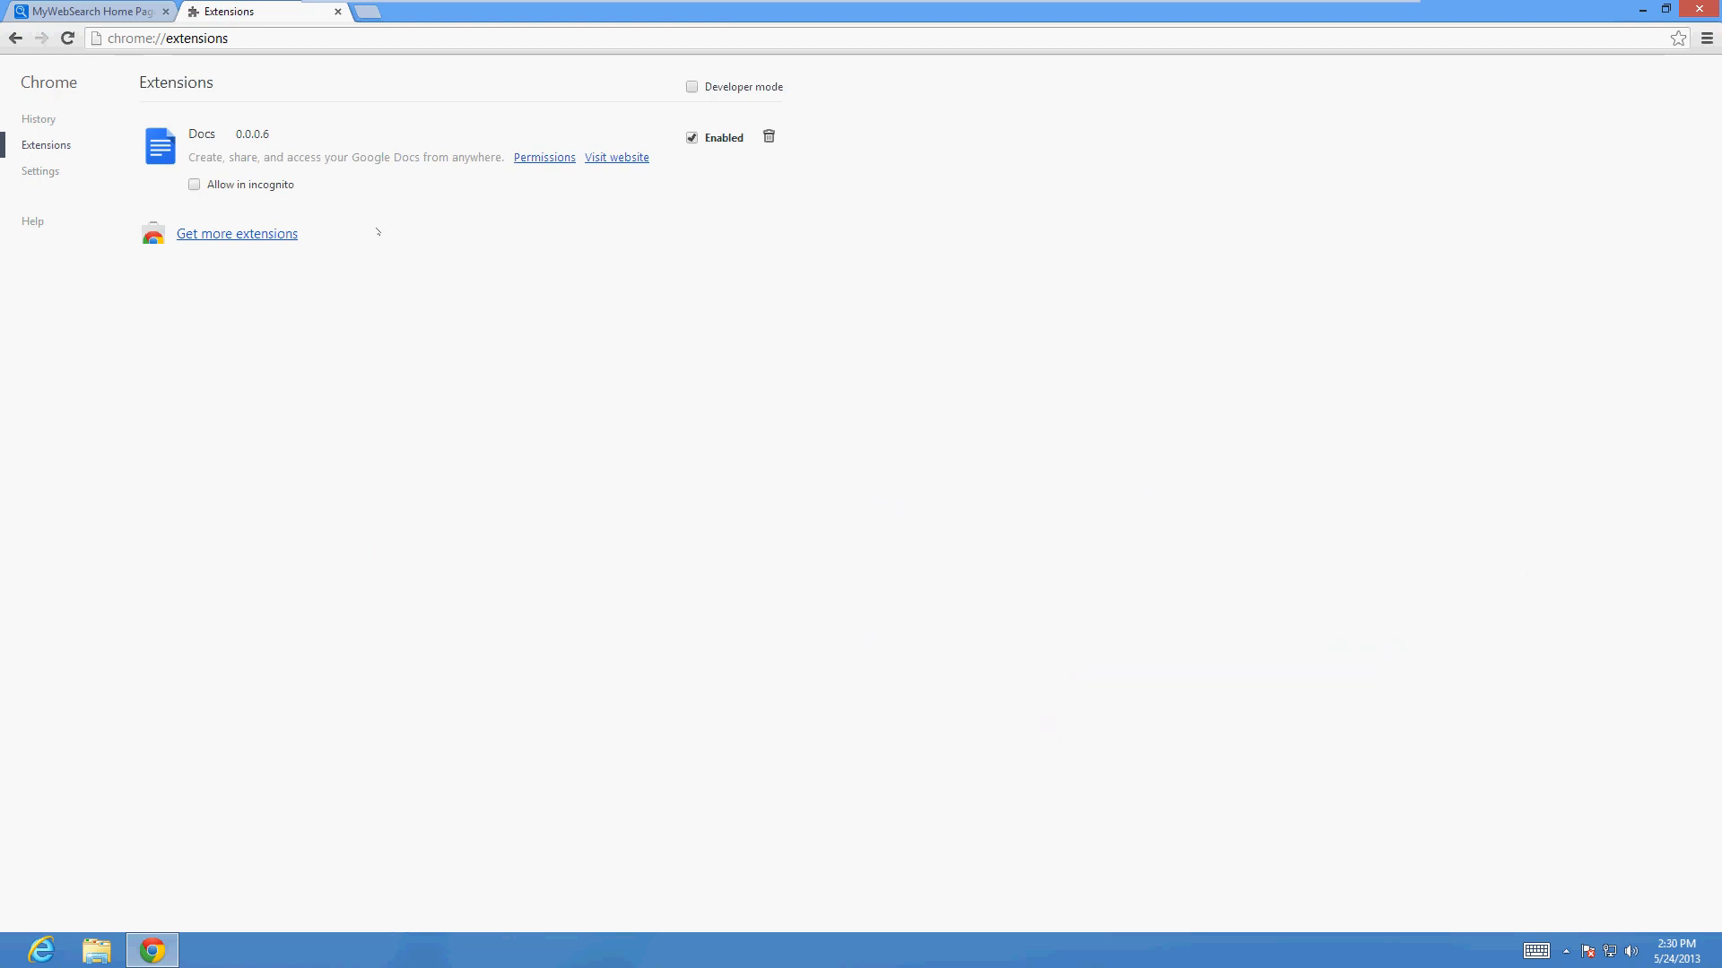
pyautogui.moveTo(461, 763)
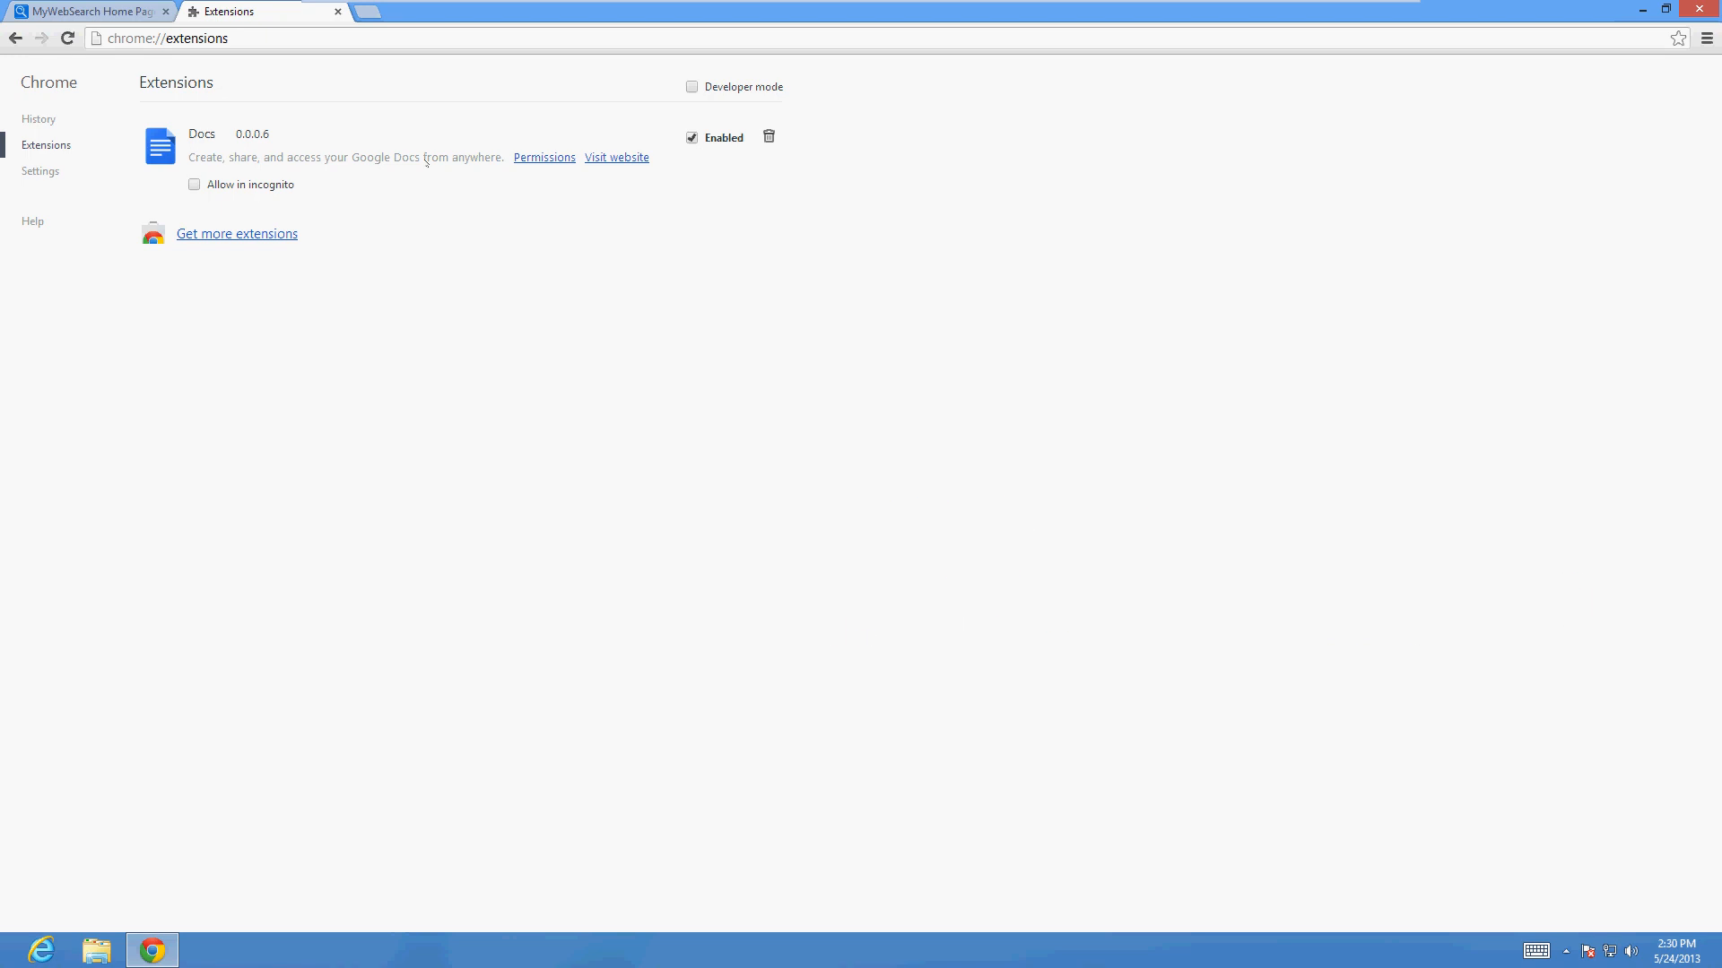
pyautogui.moveTo(481, 390)
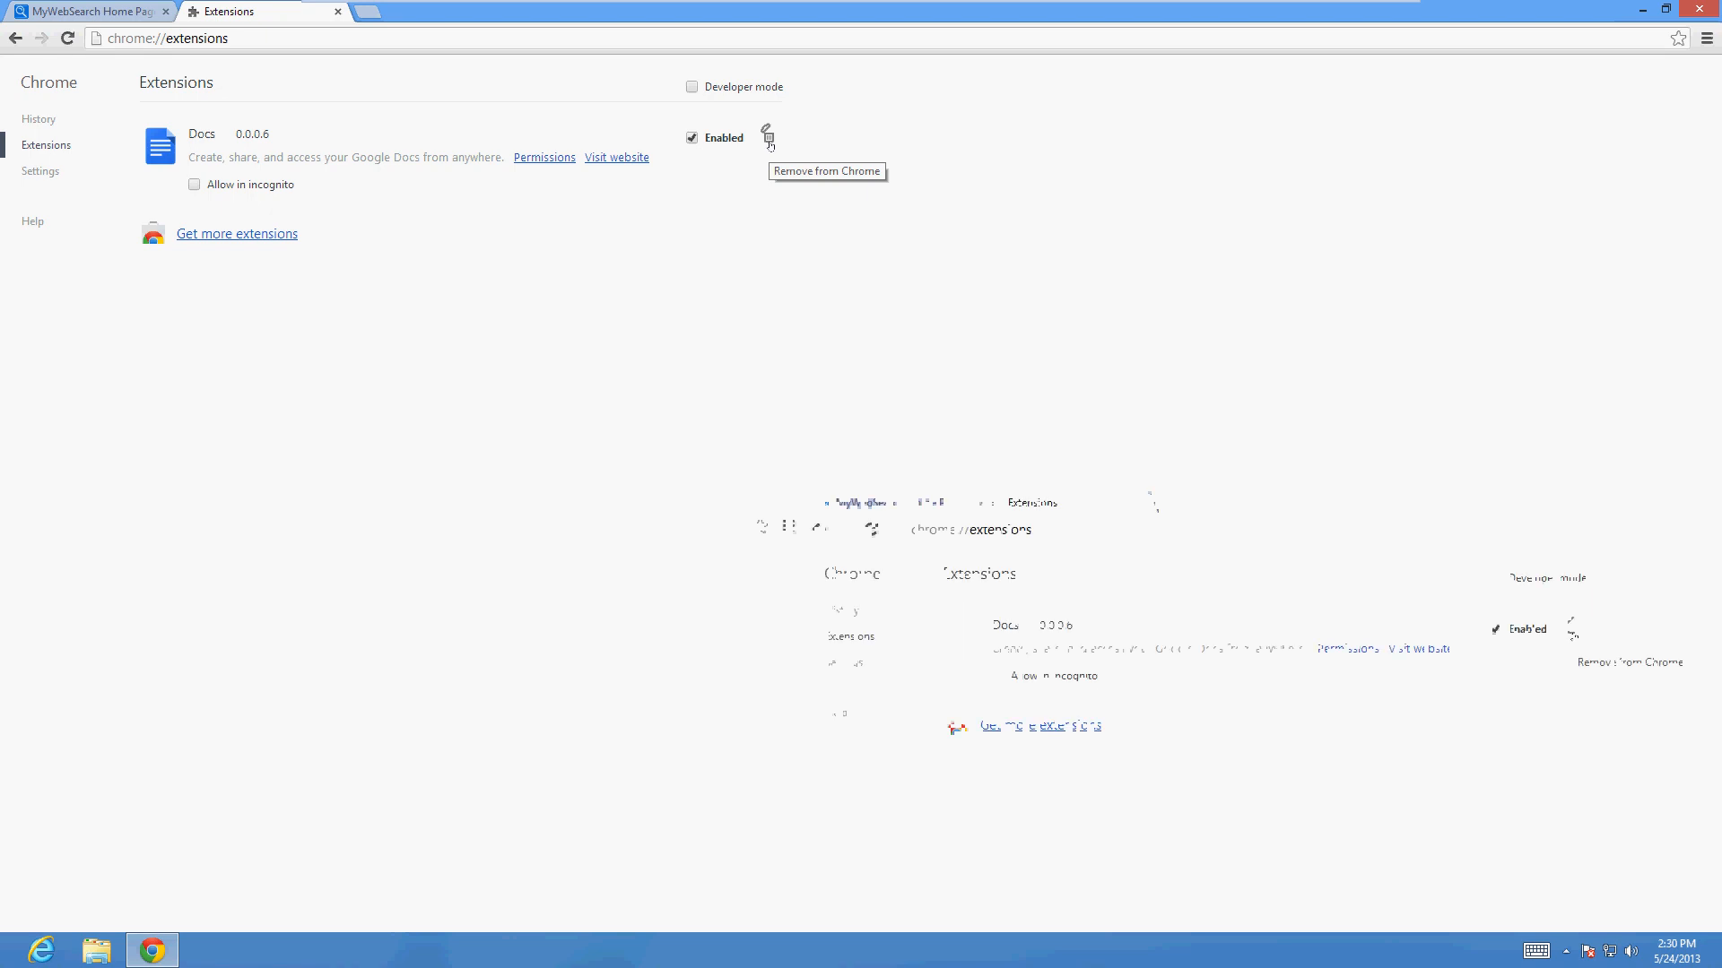
pyautogui.click(766, 137)
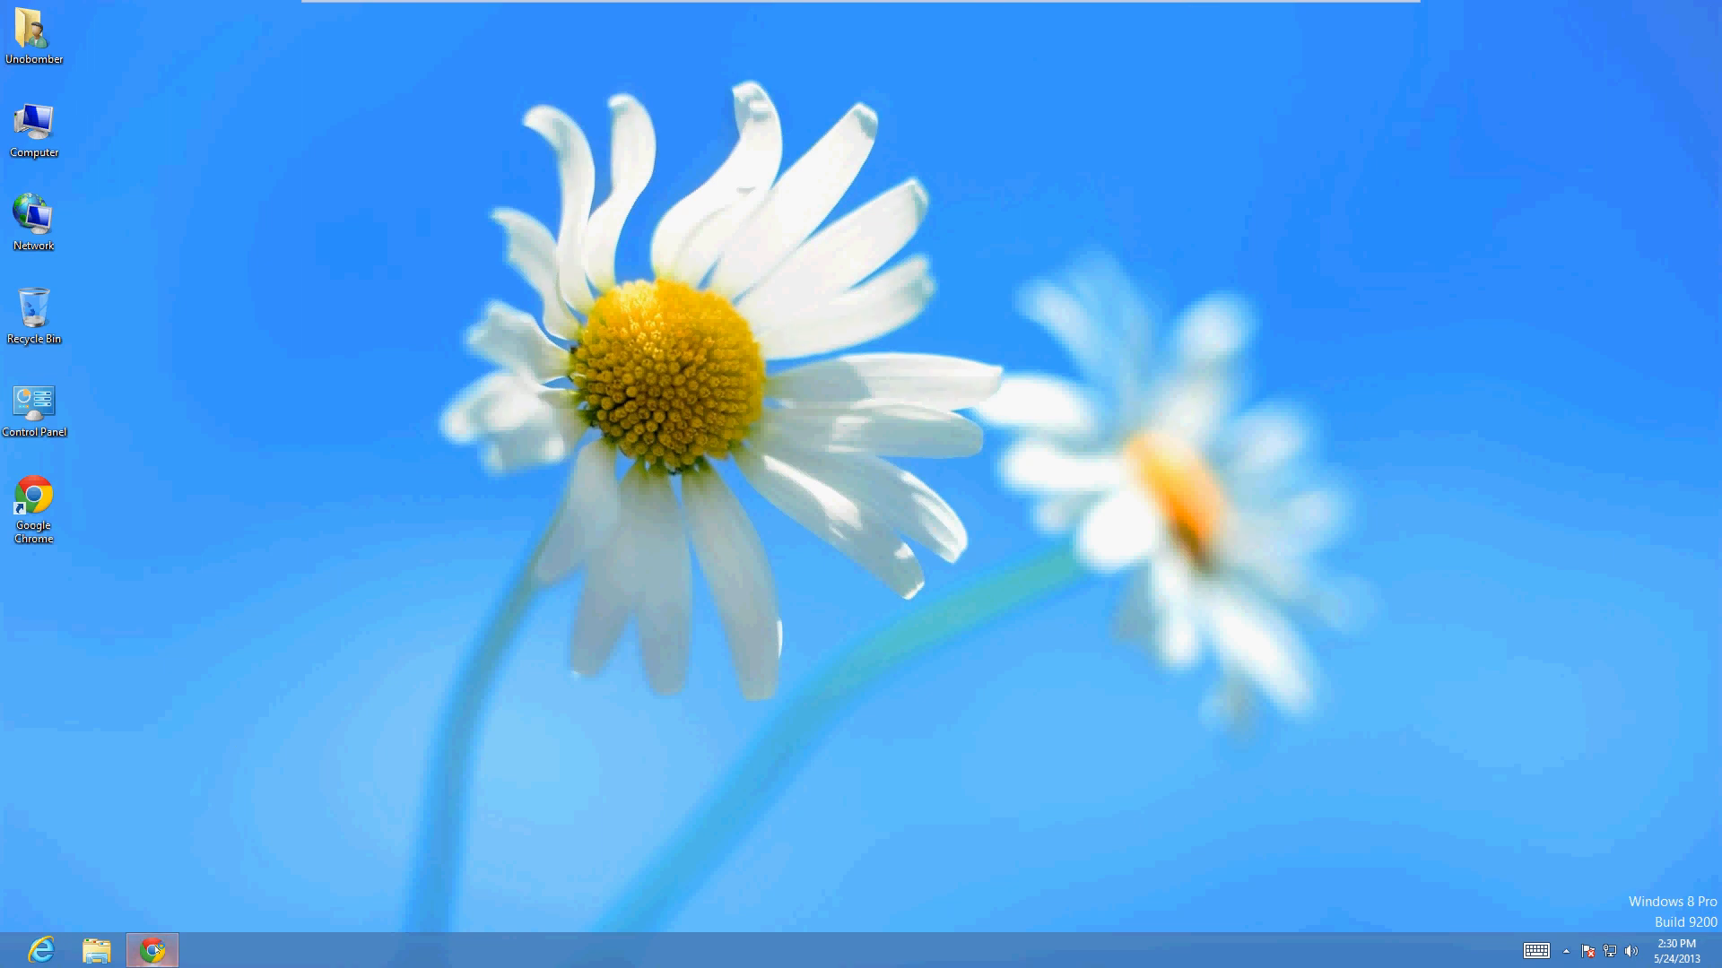
# Relaunch Chrome from the taskbar and click the Google homepage search box.
pyautogui.click(151, 948)
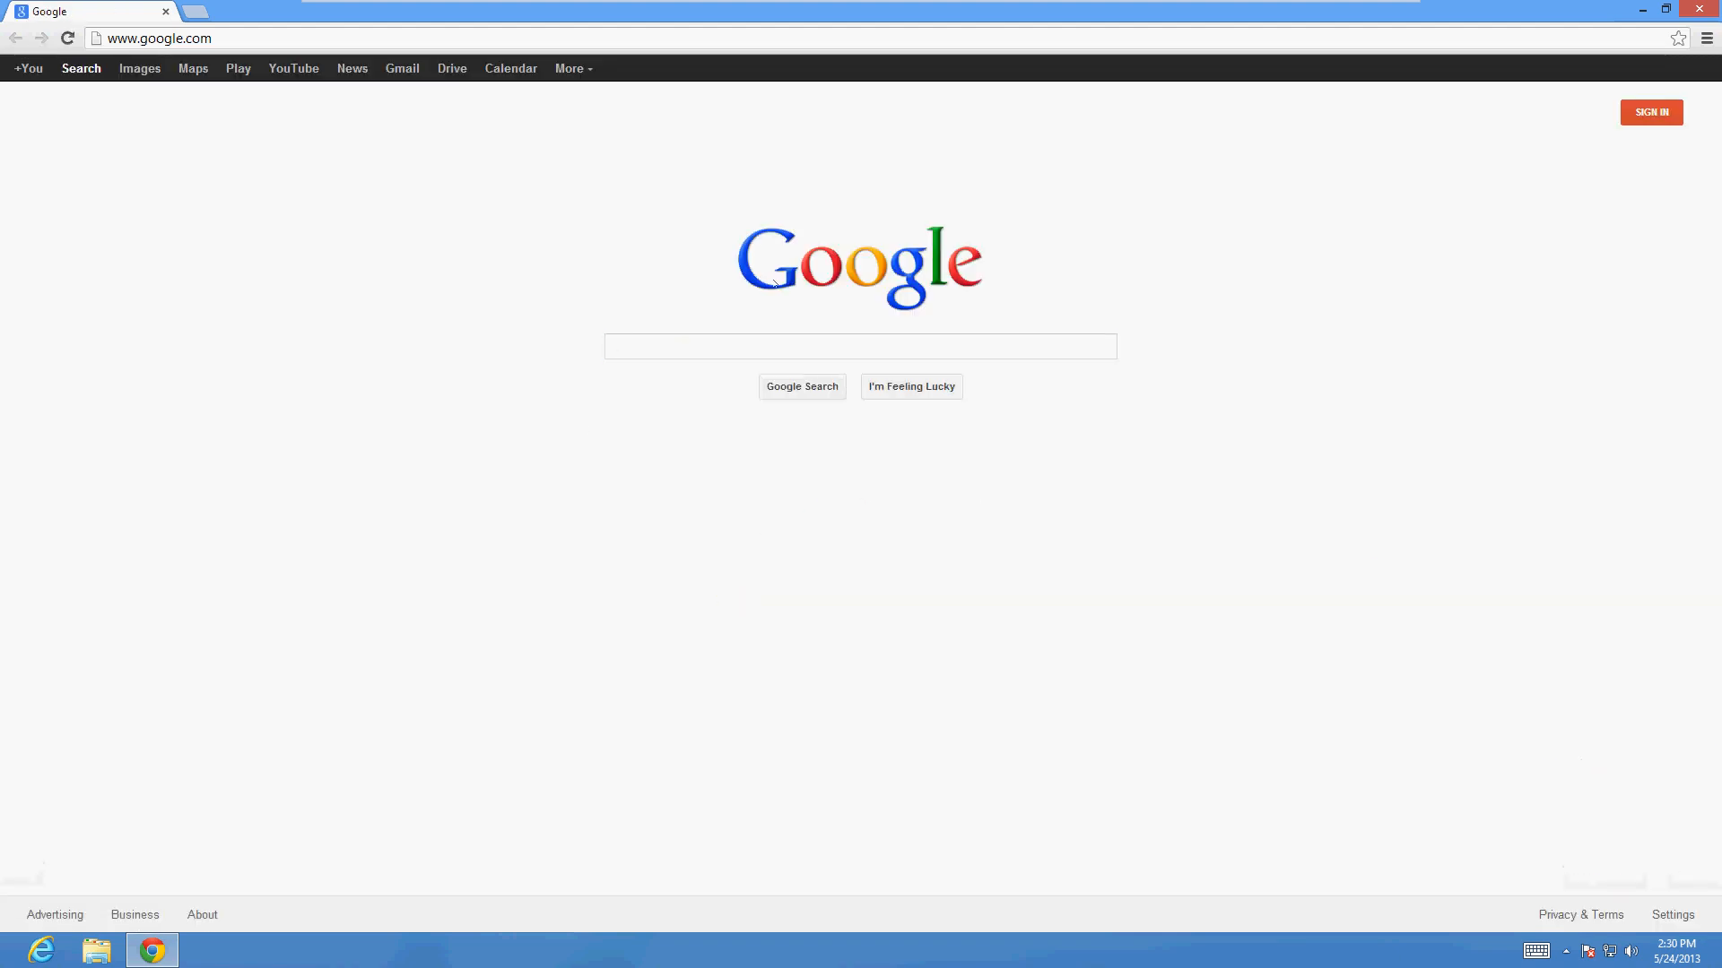
pyautogui.click(860, 347)
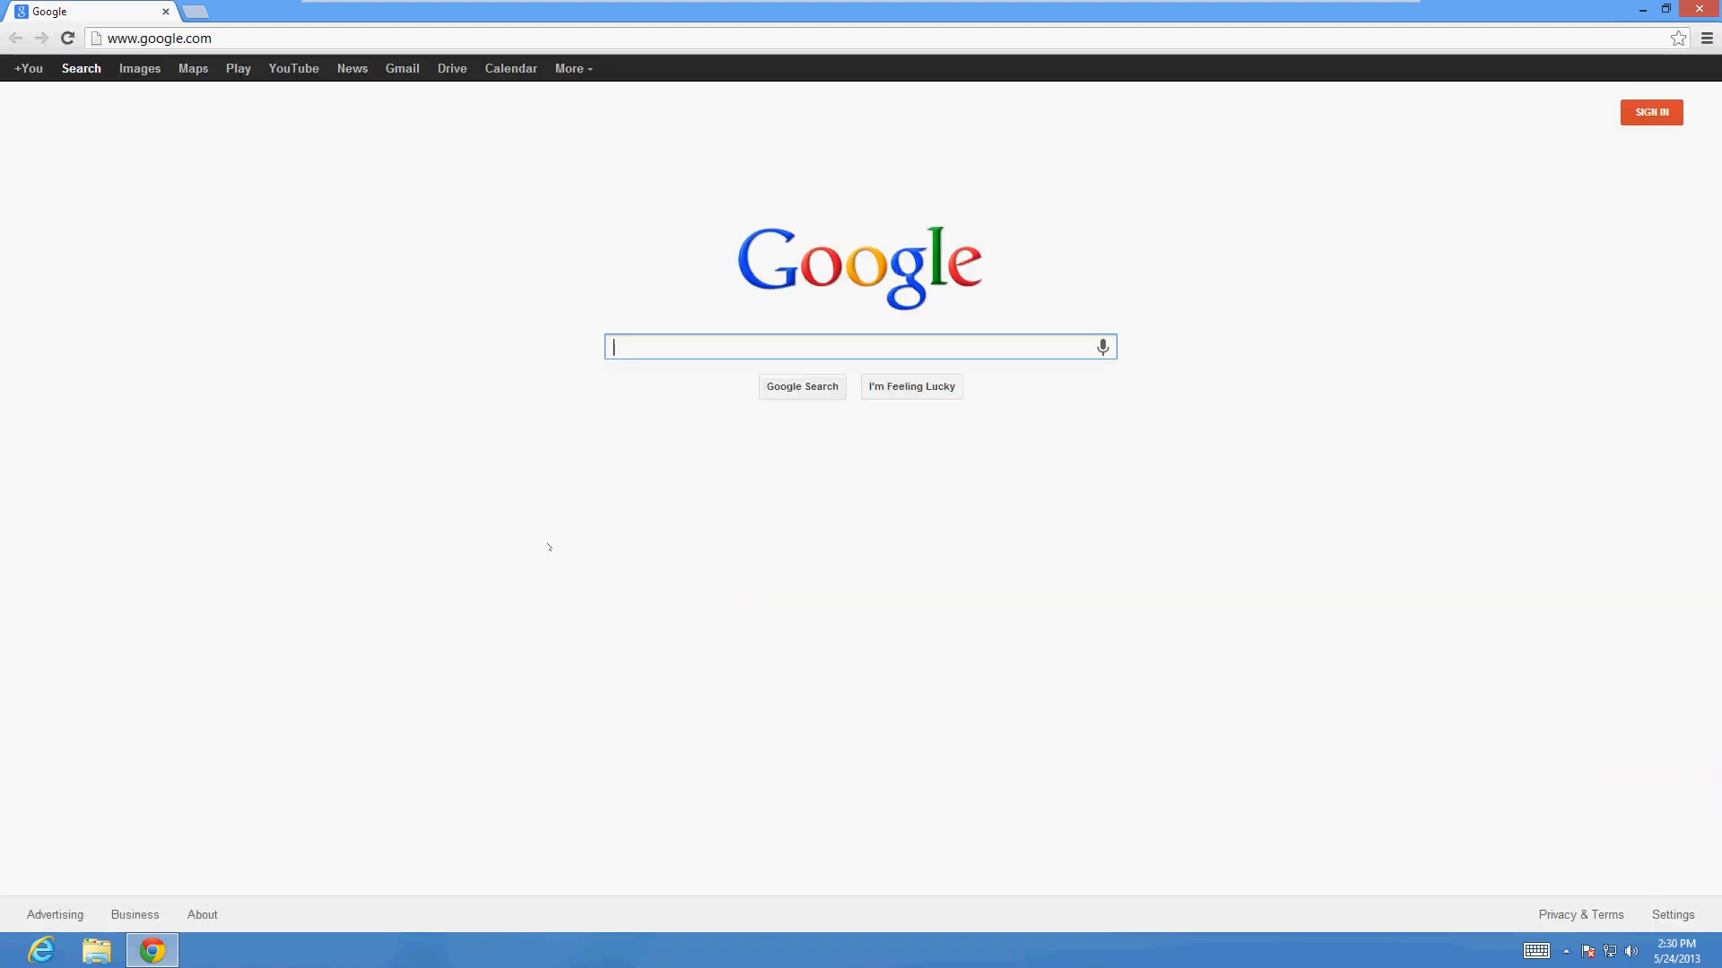